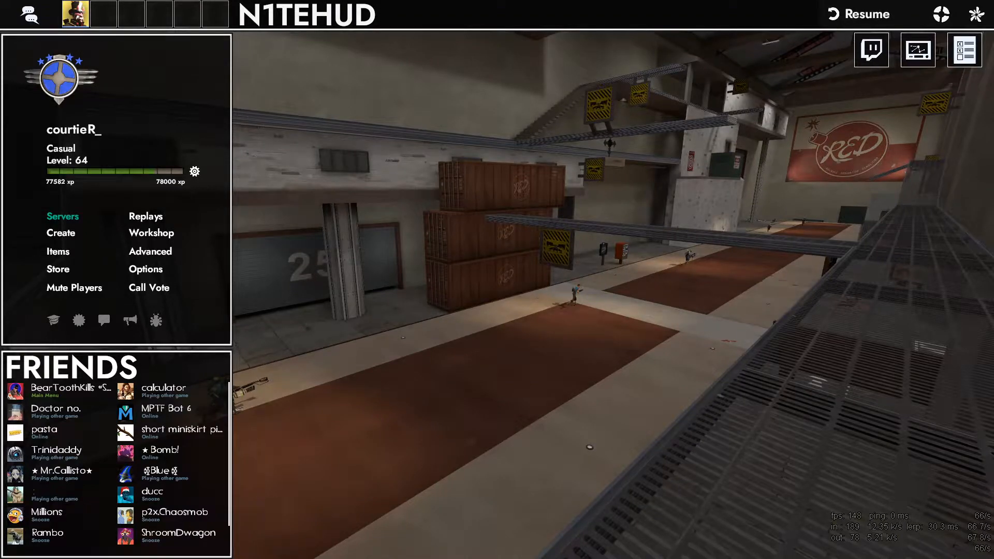
Step: Resume the match and shoot a BLU Soldier as Sniper, showing the HUD portrait
{"action": "left_click", "coordinate": [866, 13]}
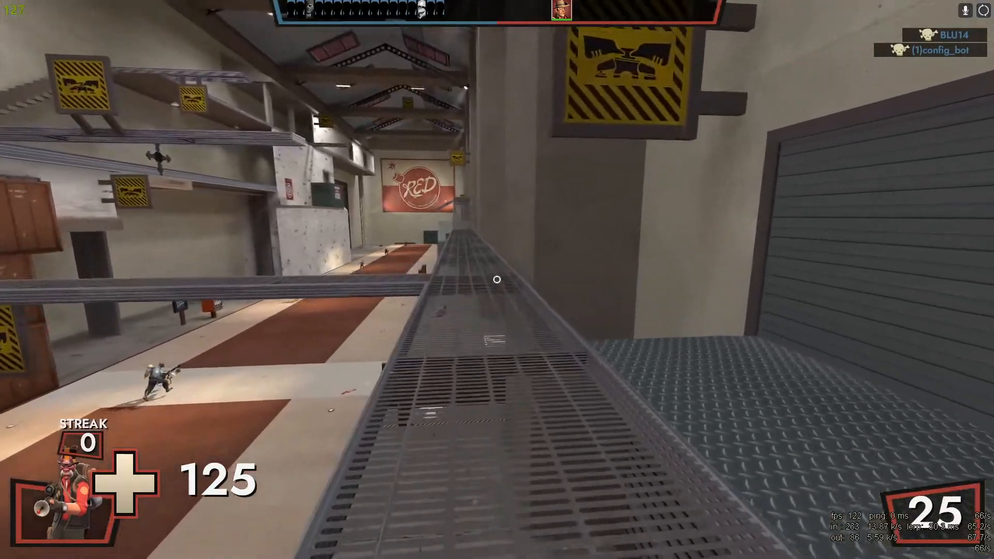
{"action": "mouse_move", "coordinate": [497, 280]}
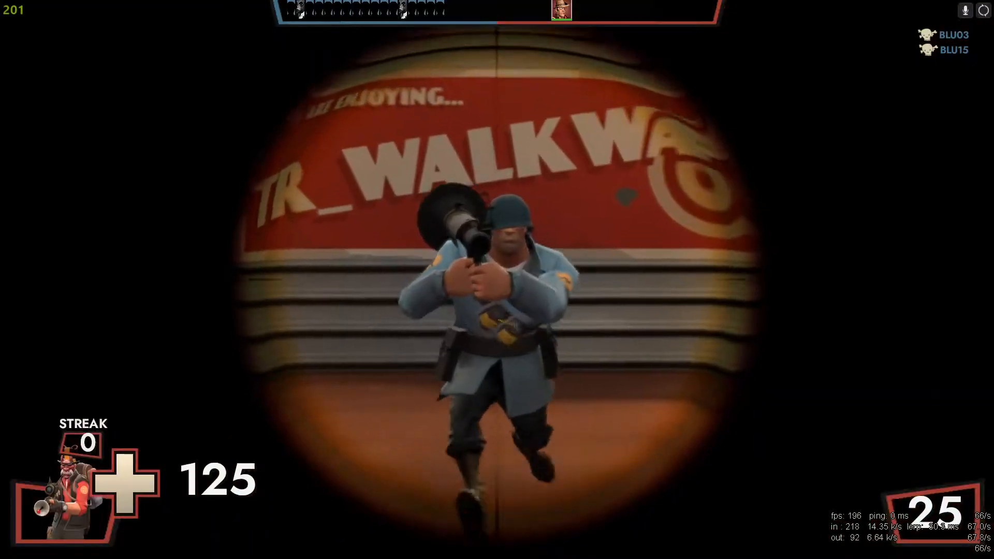
{"action": "left_click", "coordinate": [497, 280]}
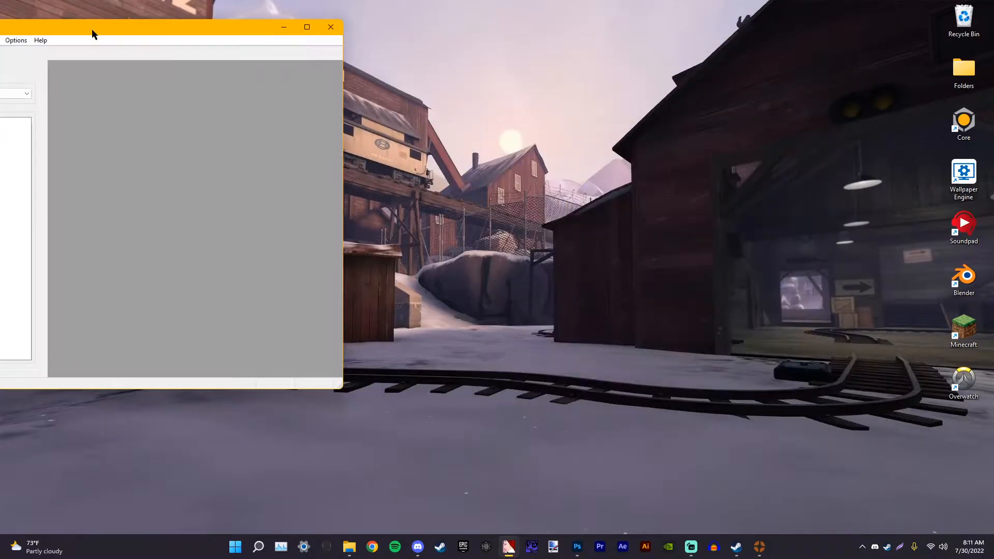
Step: Switch to the Photoshop document to show its 1024 × 1024 px size
{"action": "left_click", "coordinate": [330, 27]}
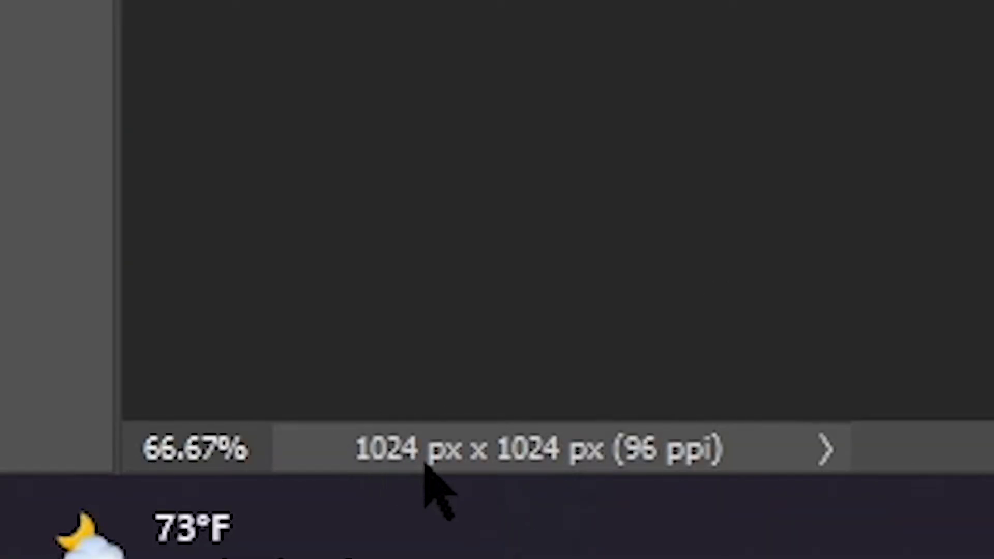
{"action": "mouse_move", "coordinate": [434, 485]}
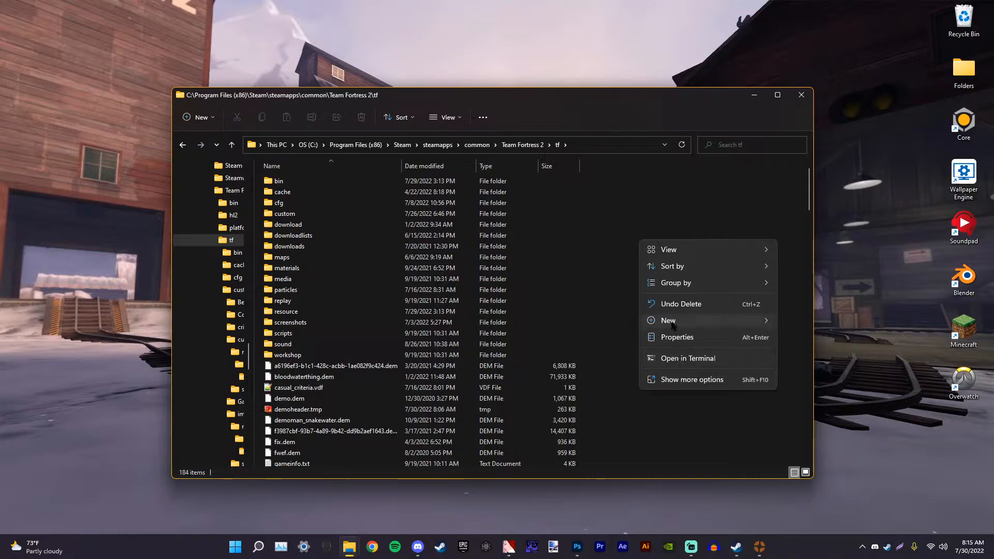
{"action": "mouse_move", "coordinate": [282, 257]}
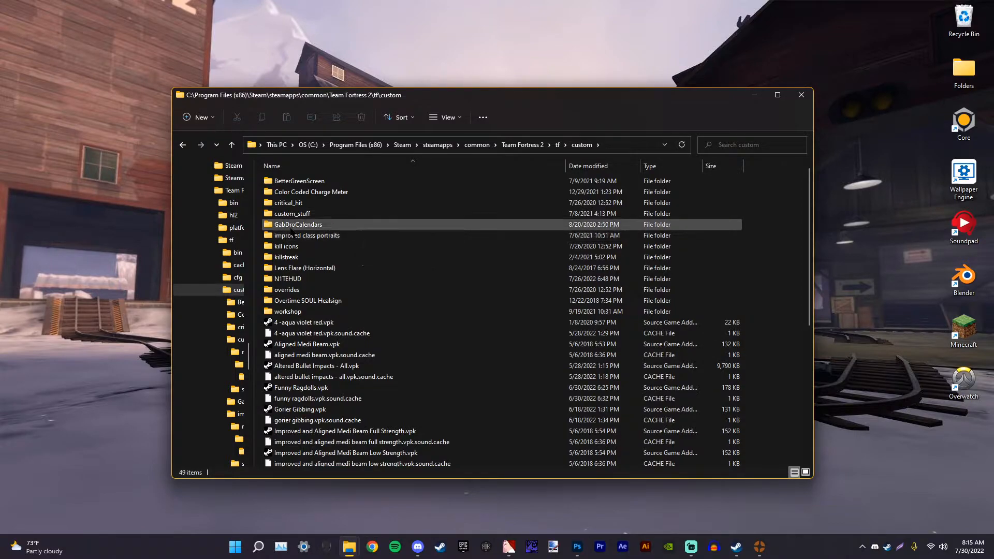
{"action": "mouse_move", "coordinate": [306, 235]}
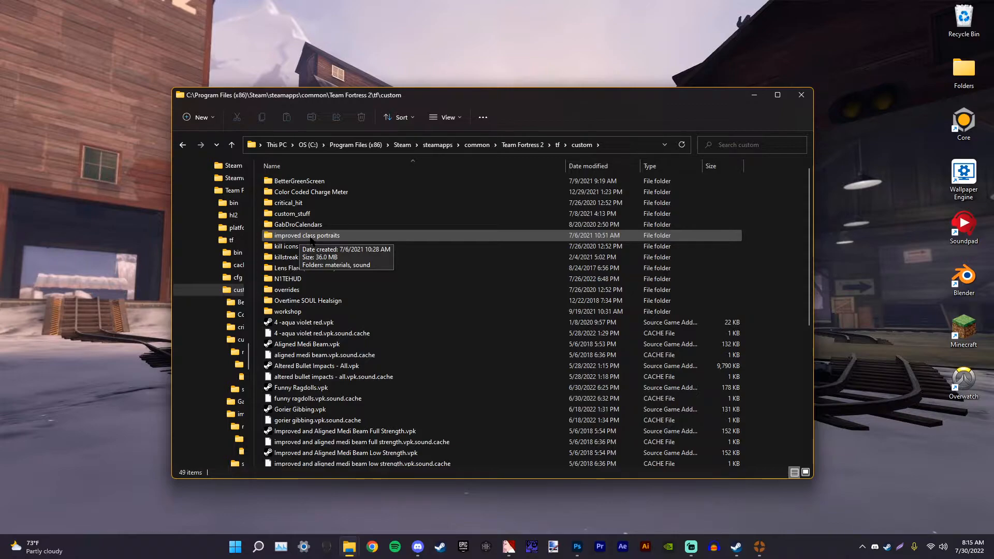
Step: Browse into improved class portraits > materials > vgui > class_portraits and point out the demoman portrait files
{"action": "double_click", "coordinate": [307, 235]}
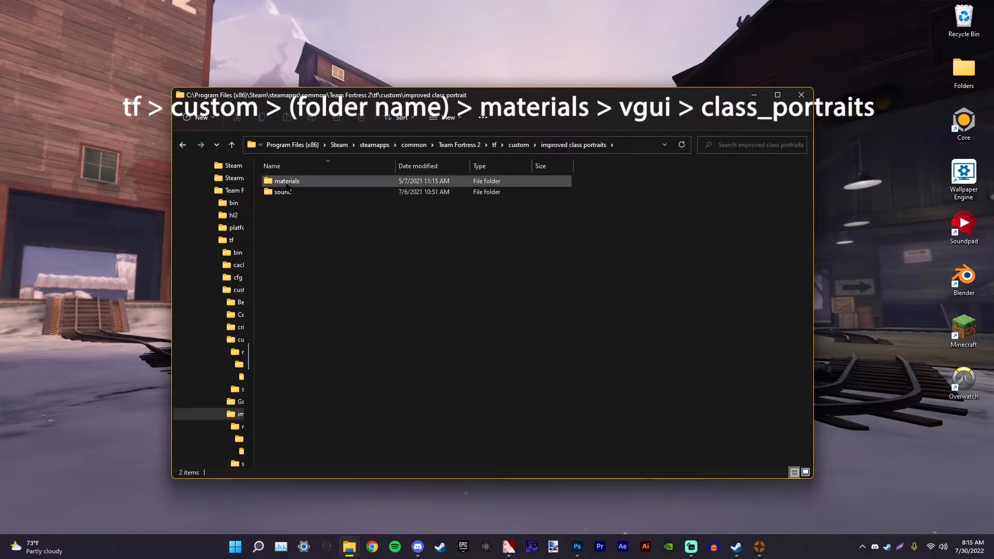
{"action": "double_click", "coordinate": [286, 180]}
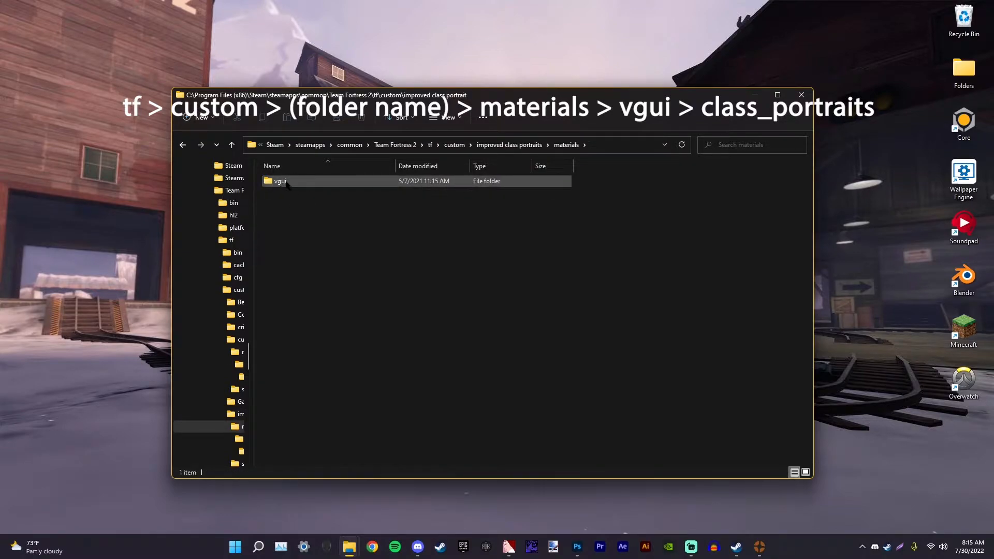
{"action": "double_click", "coordinate": [280, 180]}
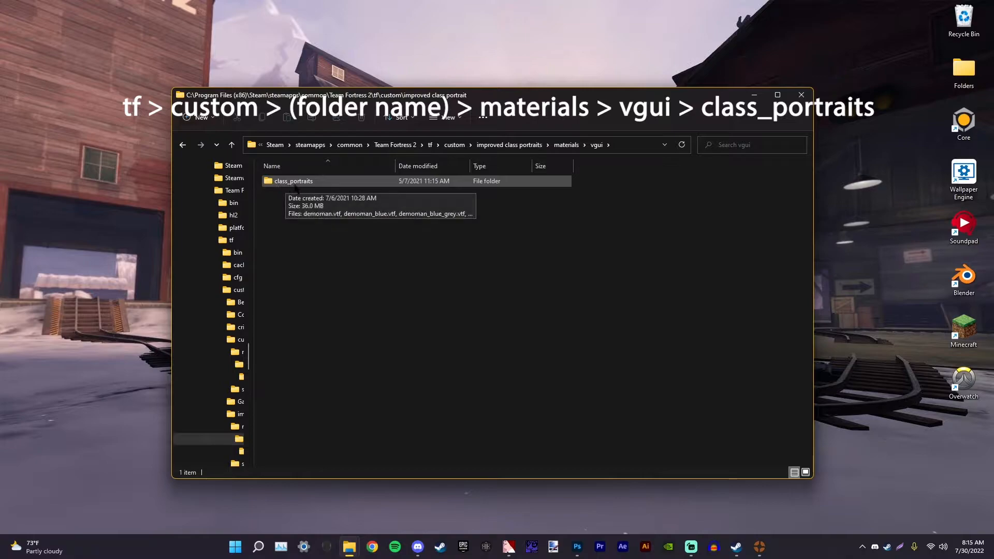
{"action": "double_click", "coordinate": [293, 181]}
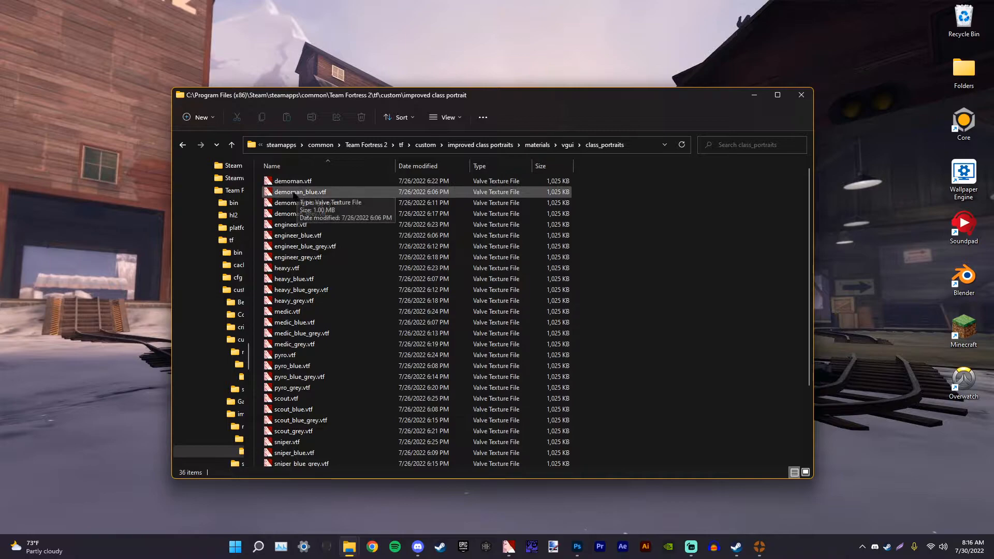
{"action": "left_click", "coordinate": [306, 202]}
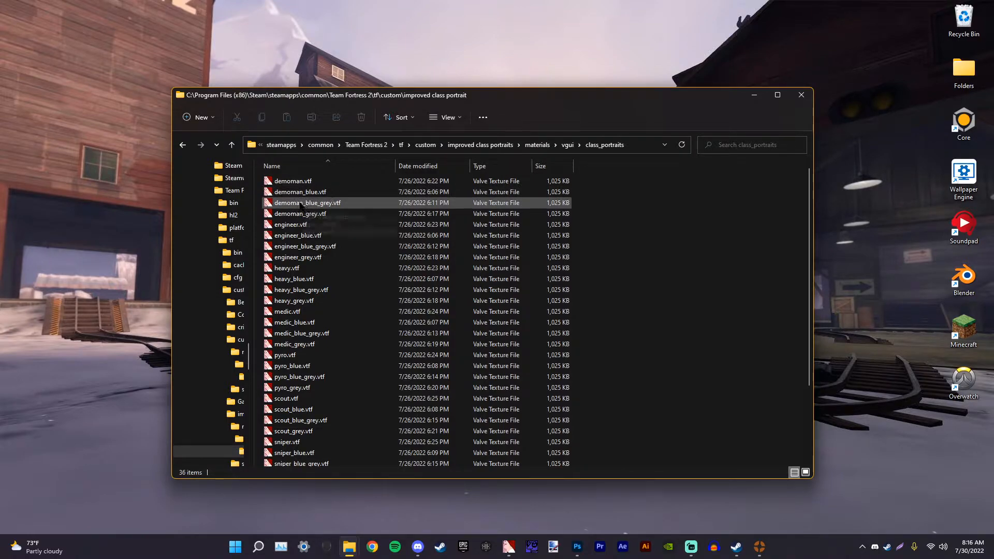
{"action": "mouse_move", "coordinate": [306, 202]}
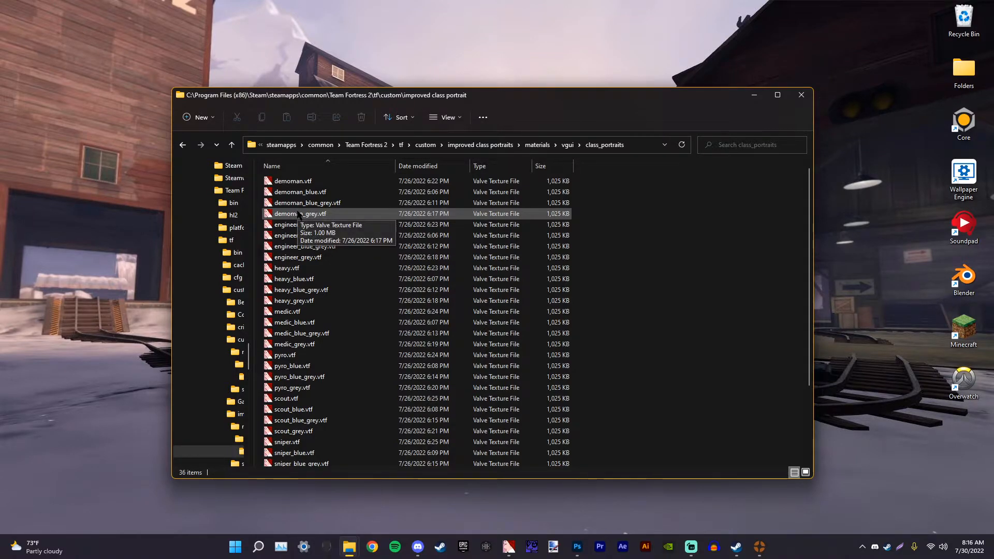
{"action": "left_click", "coordinate": [292, 181]}
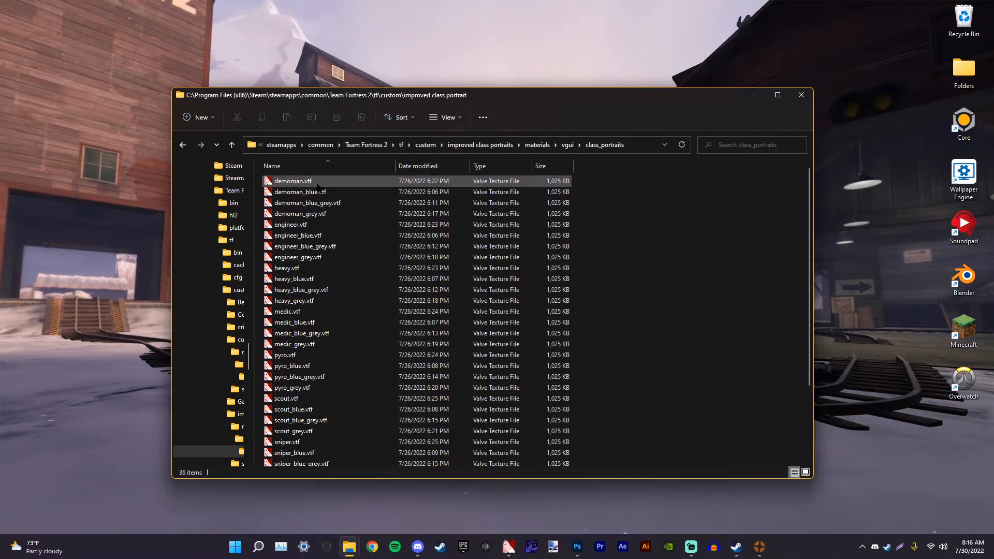
{"action": "mouse_move", "coordinate": [298, 203]}
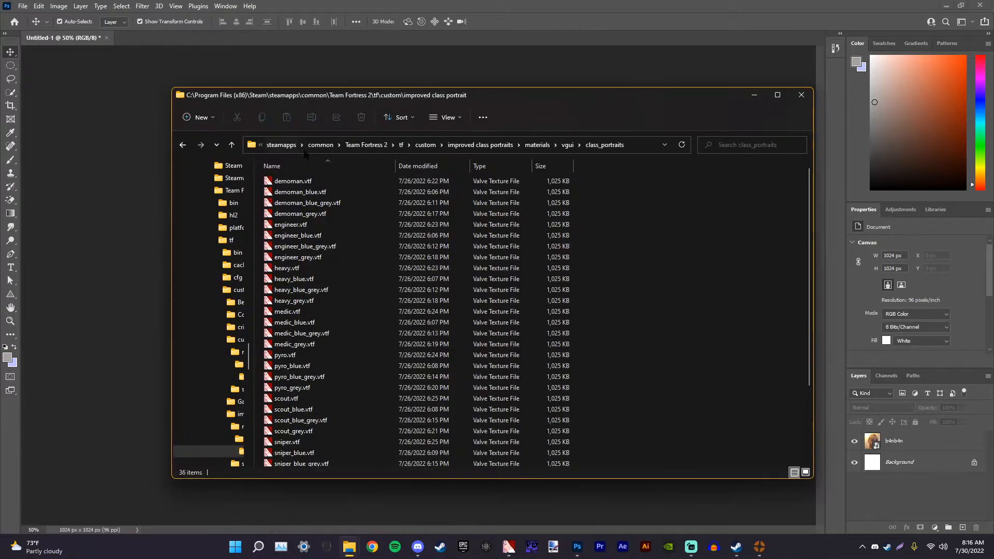
Step: Point out the demoman.vtf and demoman_blue_grey portrait files
{"action": "left_click", "coordinate": [292, 180]}
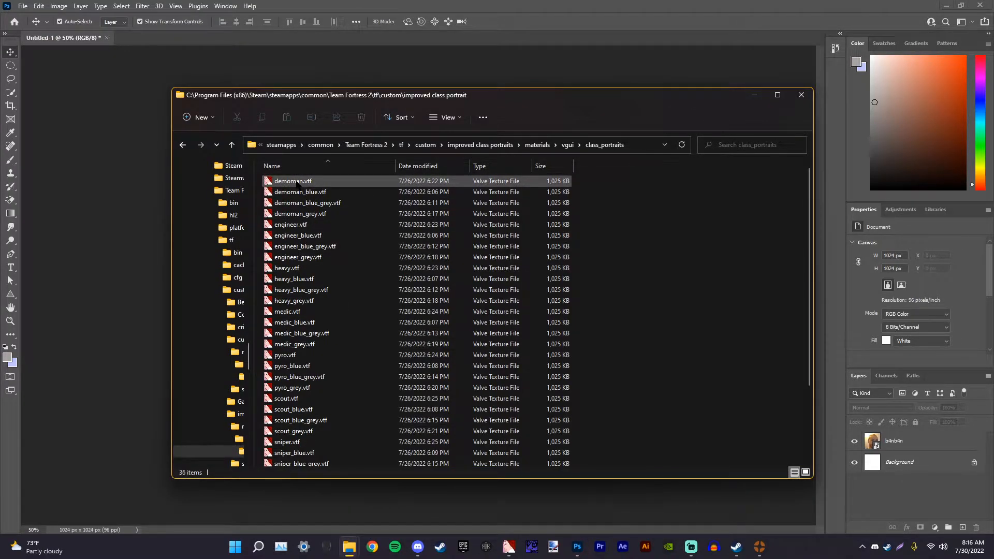
{"action": "left_click", "coordinate": [307, 203]}
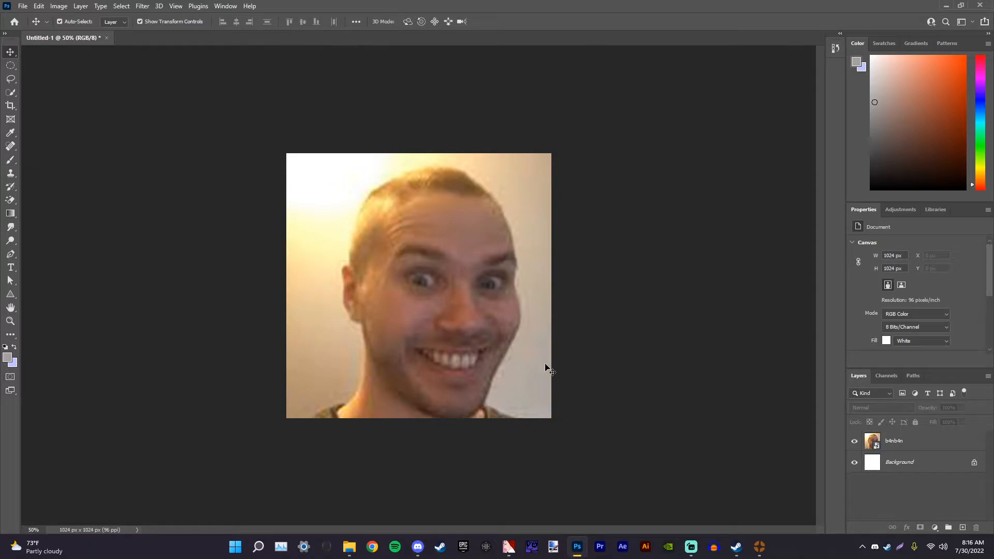
{"action": "left_click", "coordinate": [22, 6]}
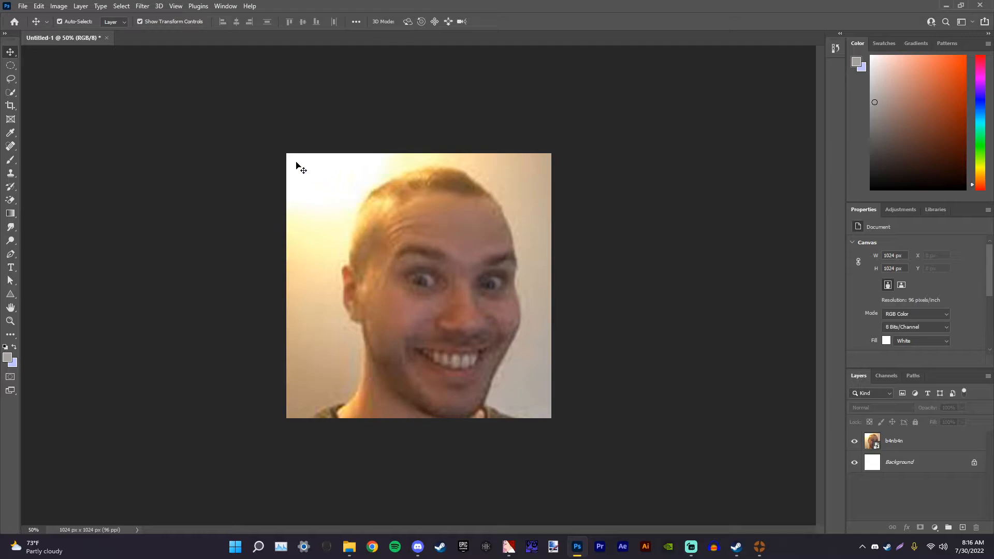
{"action": "mouse_move", "coordinate": [501, 324]}
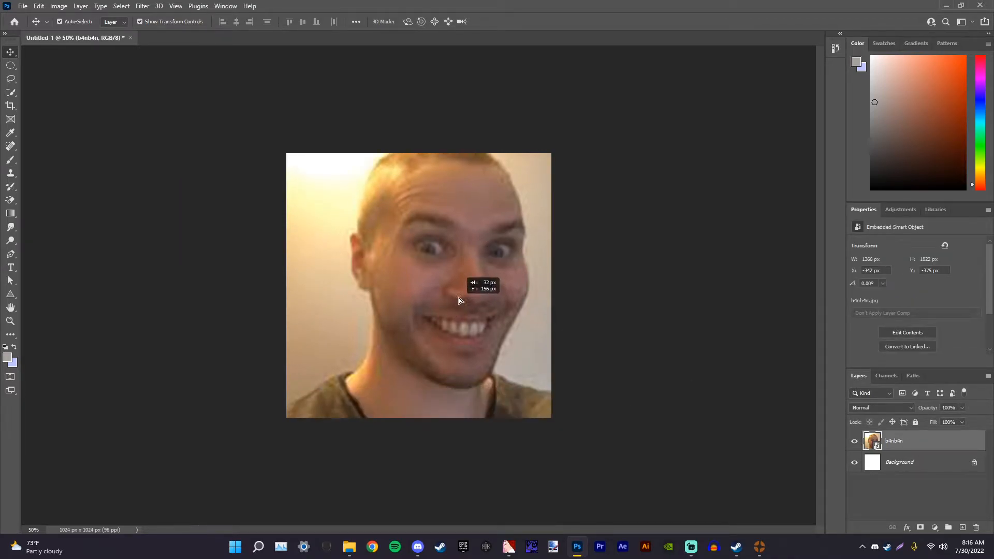
Step: Centre the face photo in the canvas and save it to the Desktop as Untitled-1.png
{"action": "left_click_drag", "start_coordinate": [460, 302], "coordinate": [454, 240]}
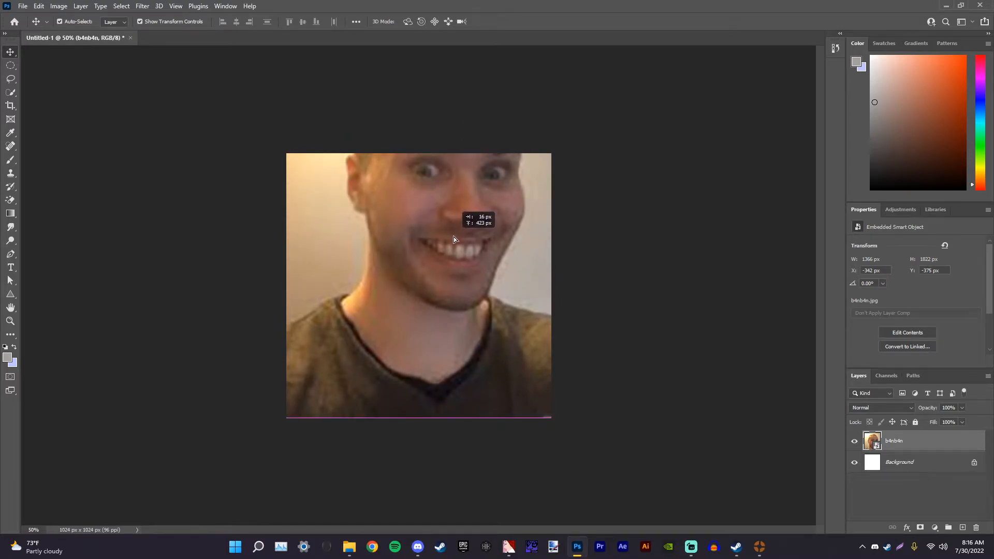
{"action": "left_click_drag", "start_coordinate": [453, 239], "coordinate": [450, 333]}
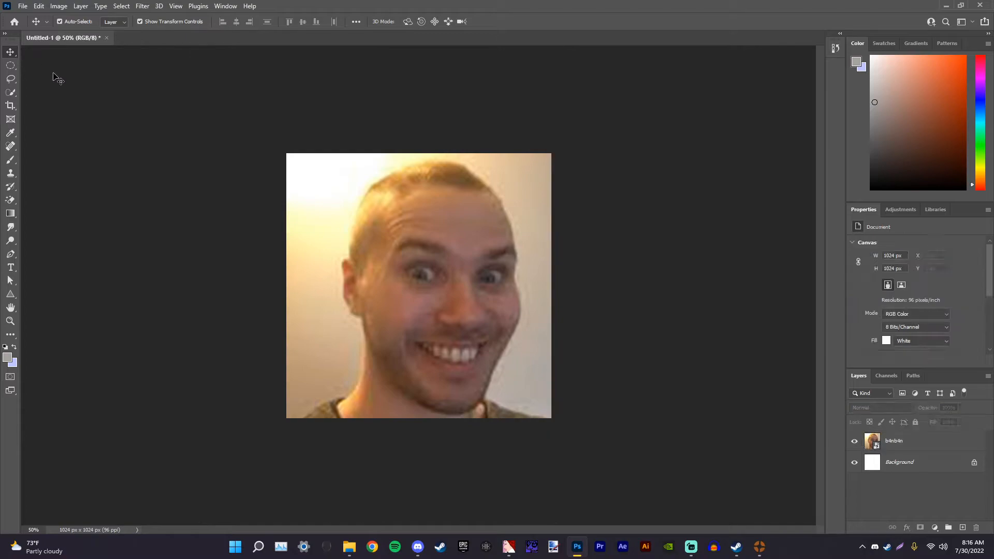
{"action": "left_click", "coordinate": [23, 6]}
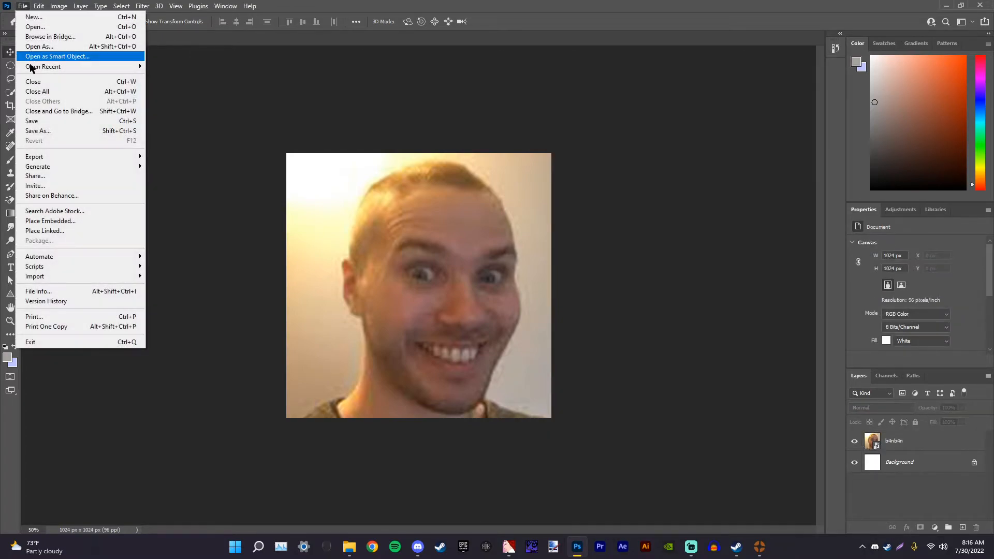
{"action": "left_click", "coordinate": [38, 131]}
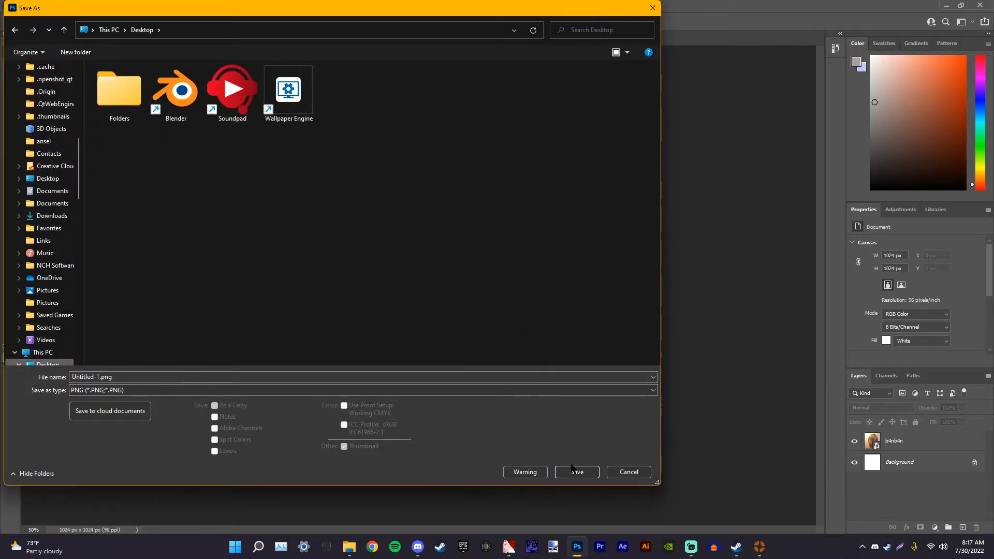
{"action": "left_click", "coordinate": [576, 472]}
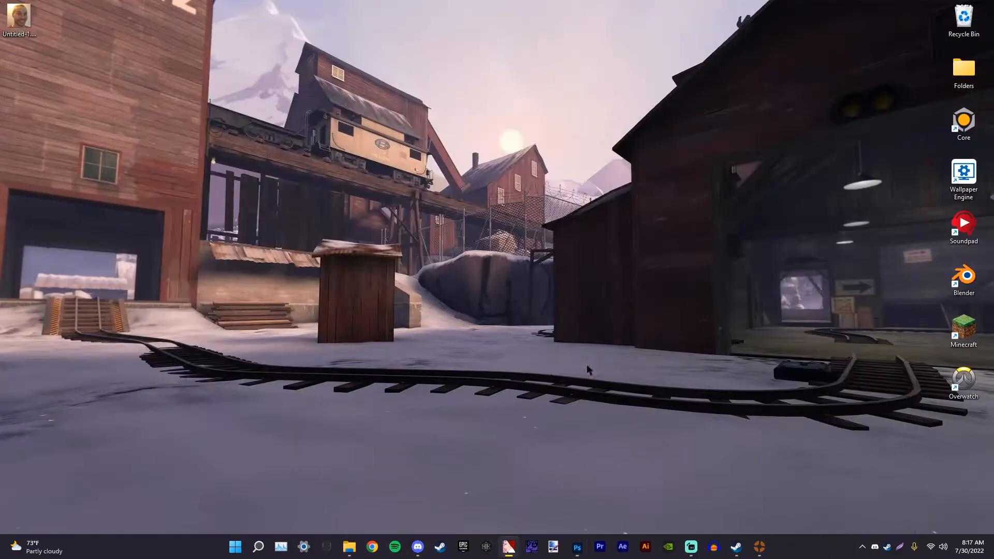
Step: Import Untitled-1.png into VTFEdit as a new texture and start saving it as VTF
{"action": "left_click", "coordinate": [508, 547]}
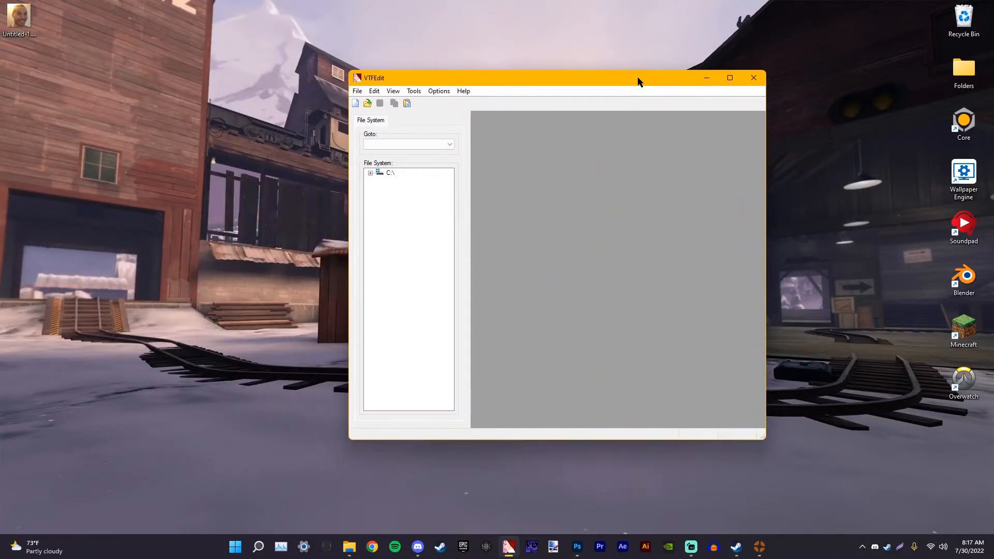
{"action": "left_click", "coordinate": [356, 91]}
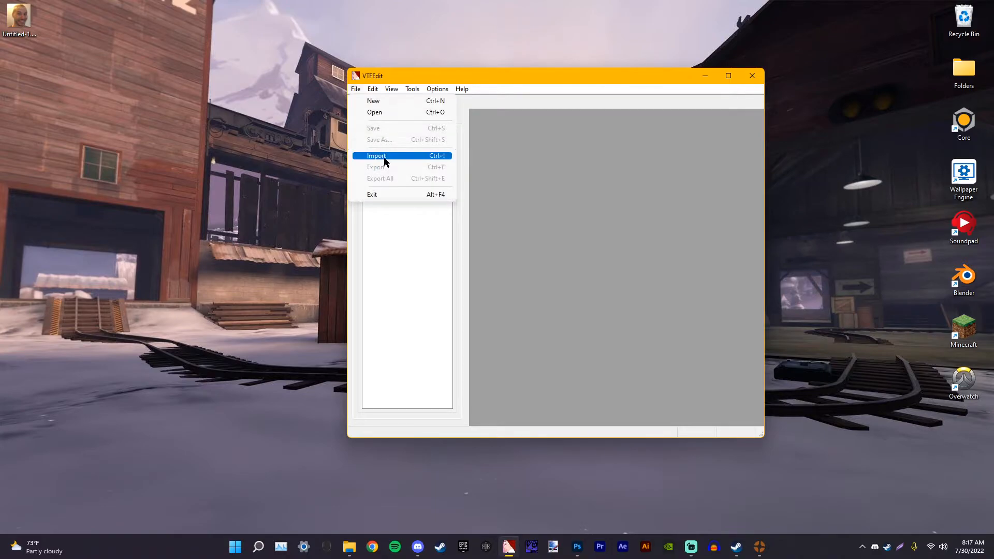
{"action": "left_click", "coordinate": [376, 156]}
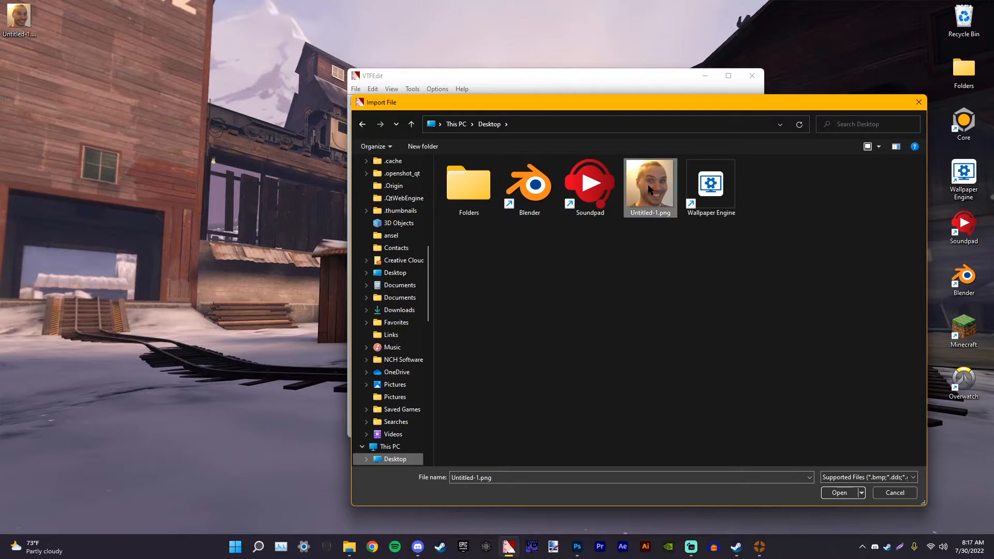
{"action": "left_click", "coordinate": [838, 492]}
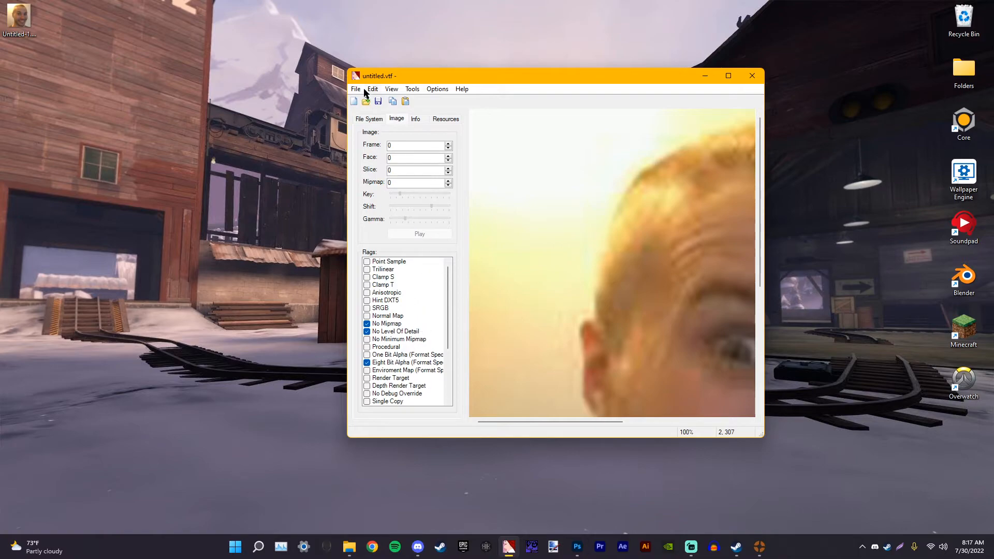
{"action": "left_click", "coordinate": [356, 89]}
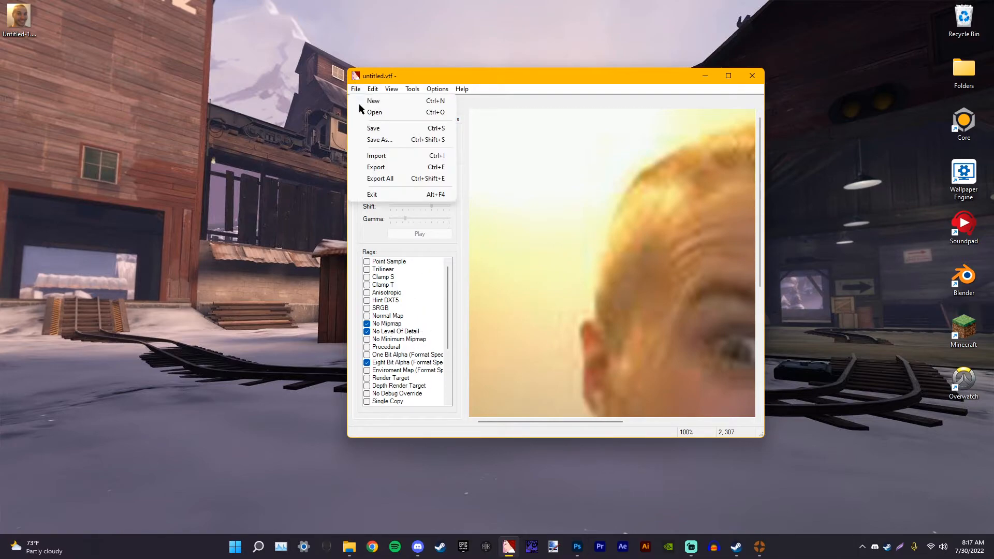
{"action": "left_click", "coordinate": [379, 139]}
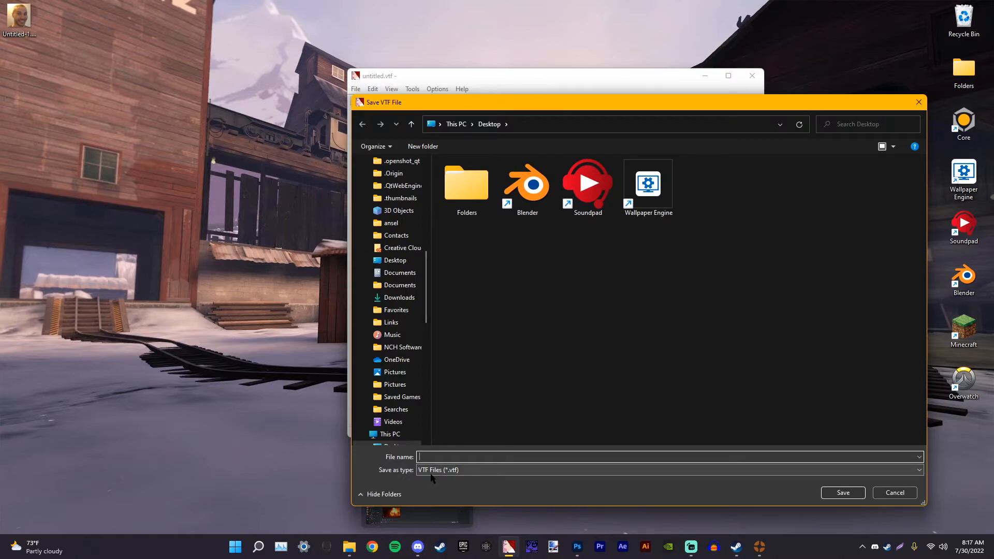
Step: Save the texture as heavy_blue_grey in tf\custom\improved class portraits\materials\vgui\class_portraits
{"action": "scroll", "scroll_direction": "down", "scroll_amount": 3}
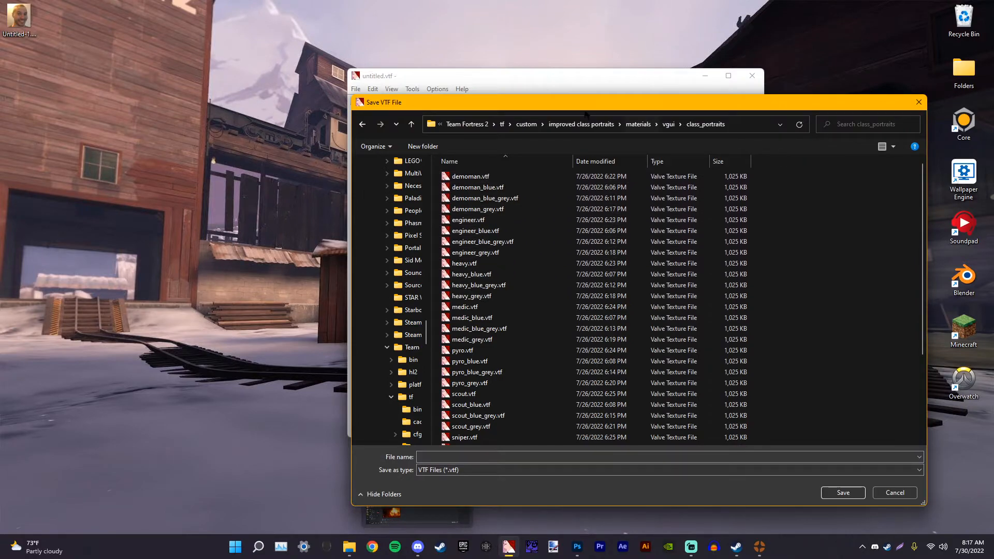
{"action": "mouse_move", "coordinate": [481, 198]}
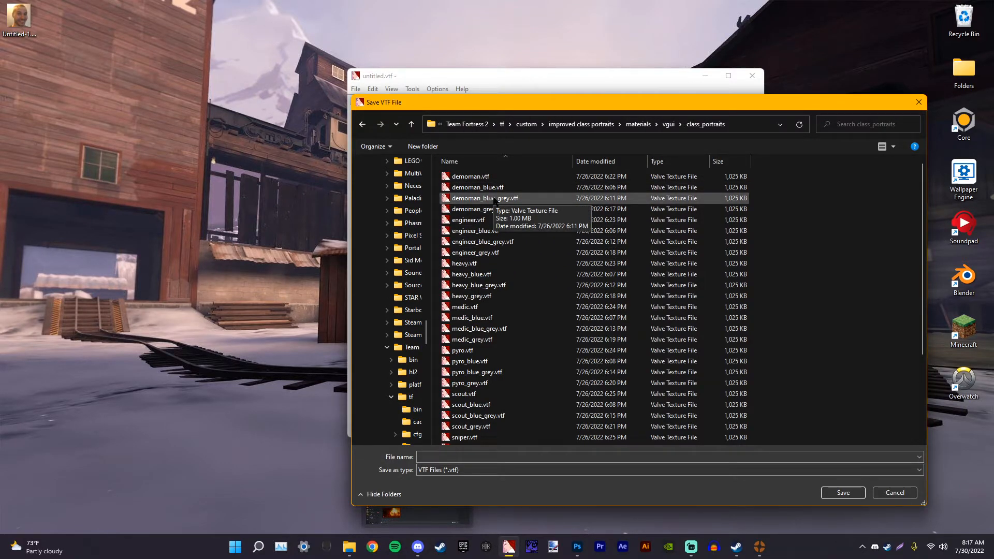
{"action": "scroll", "scroll_direction": "down", "scroll_amount": 3}
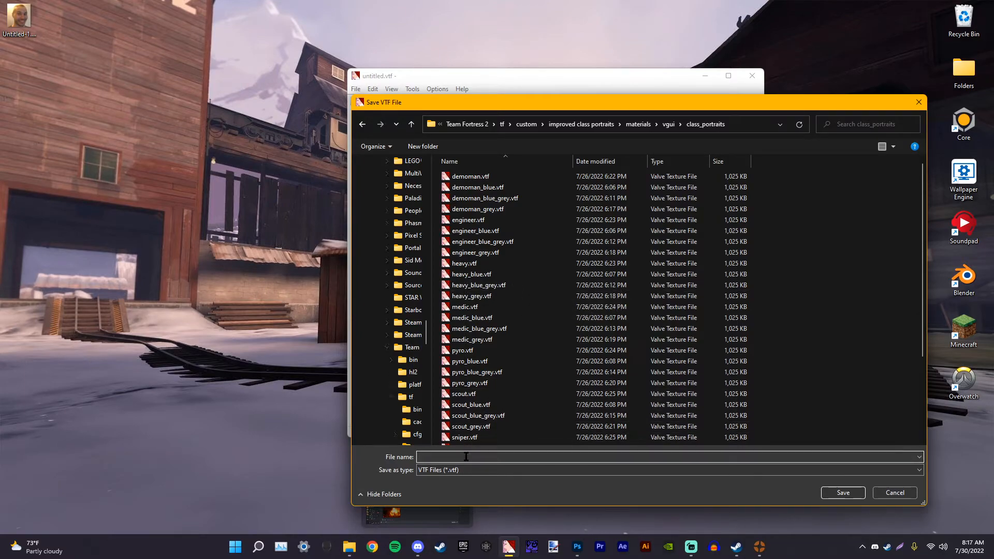
{"action": "type", "text": "heavy_blue_grey"}
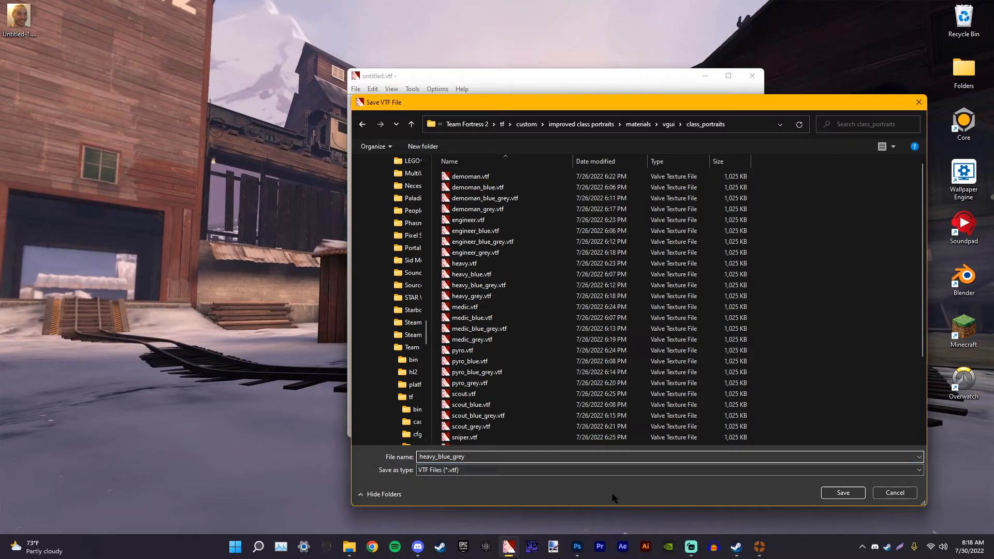
{"action": "left_click", "coordinate": [477, 285]}
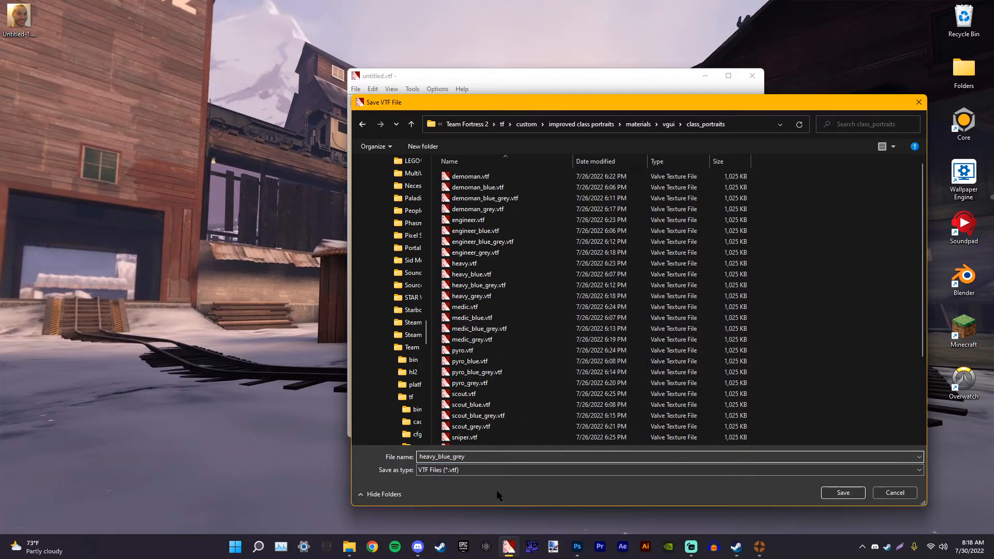
{"action": "left_click", "coordinate": [894, 492]}
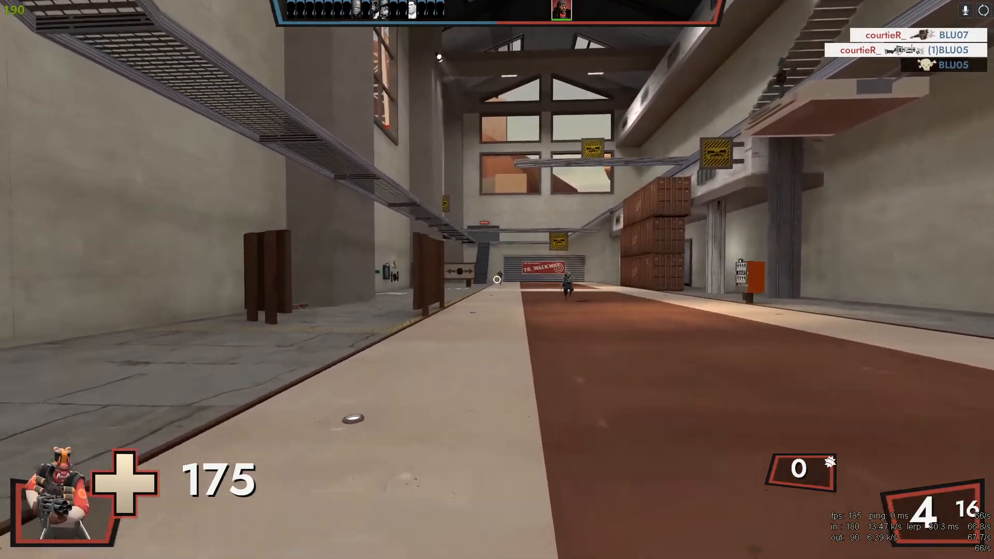
{"action": "mouse_move", "coordinate": [497, 279]}
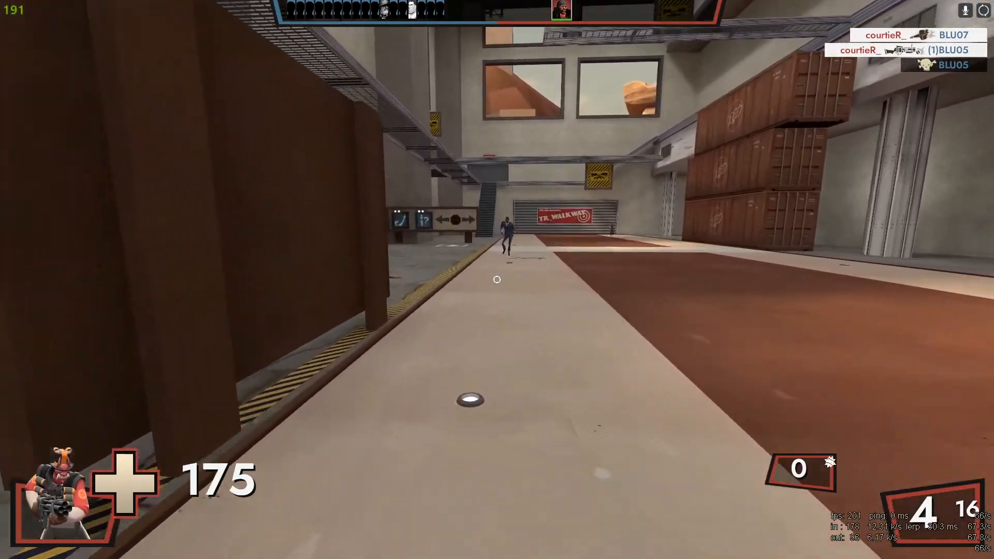